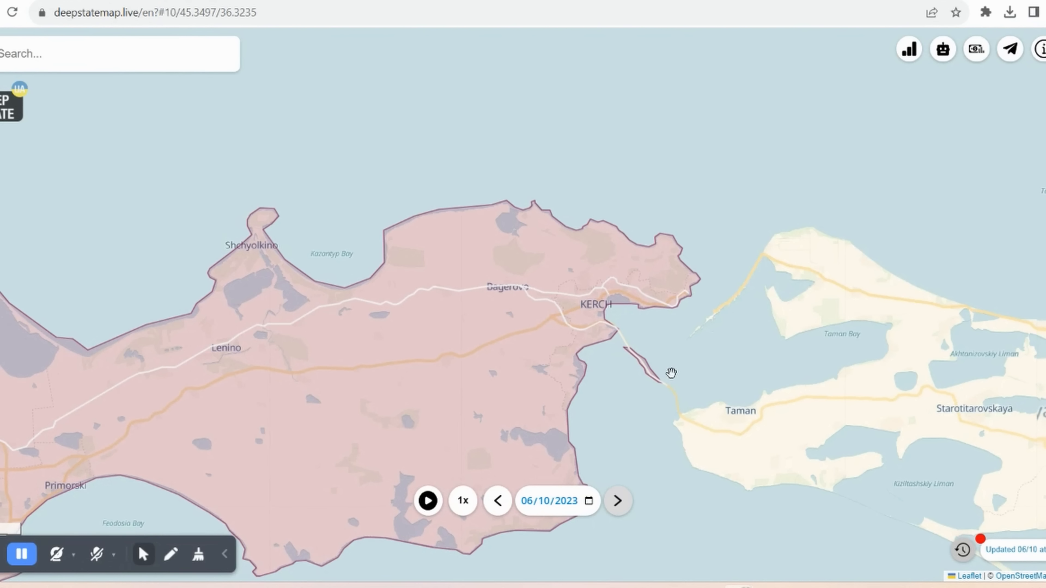
scroll("down", 3)
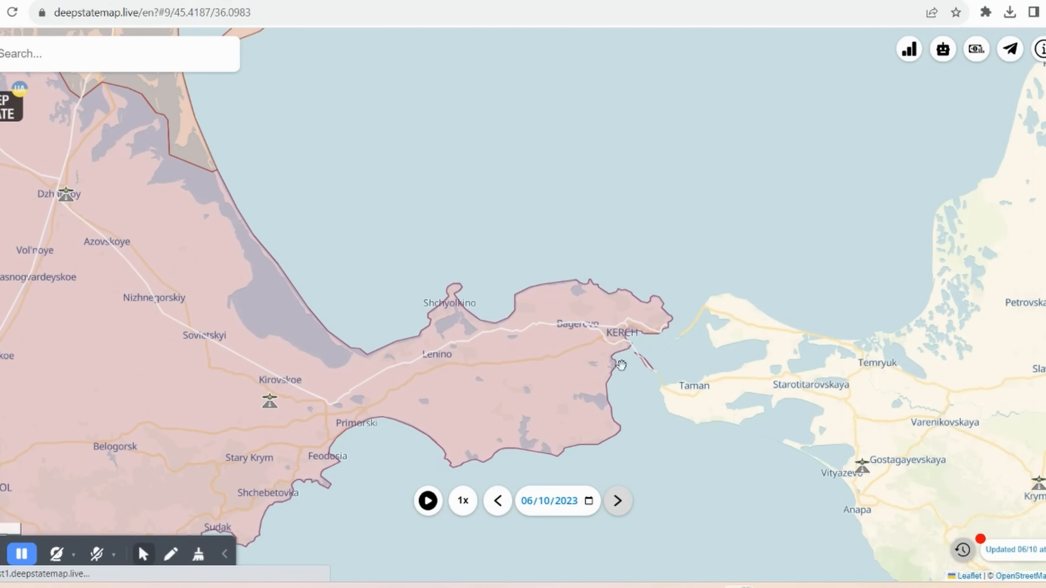
mouse_move(652, 373)
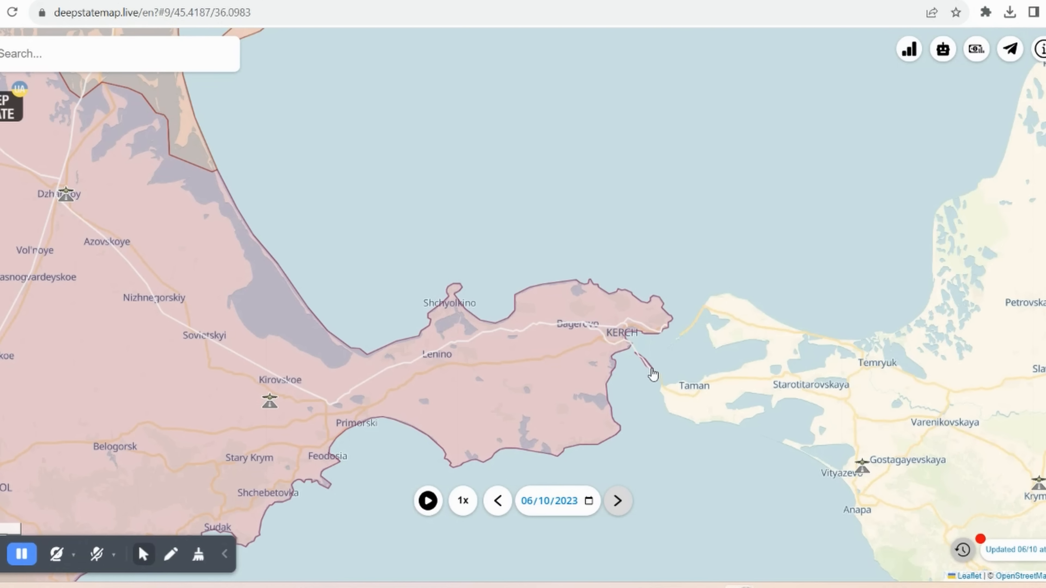
scroll("down", 3)
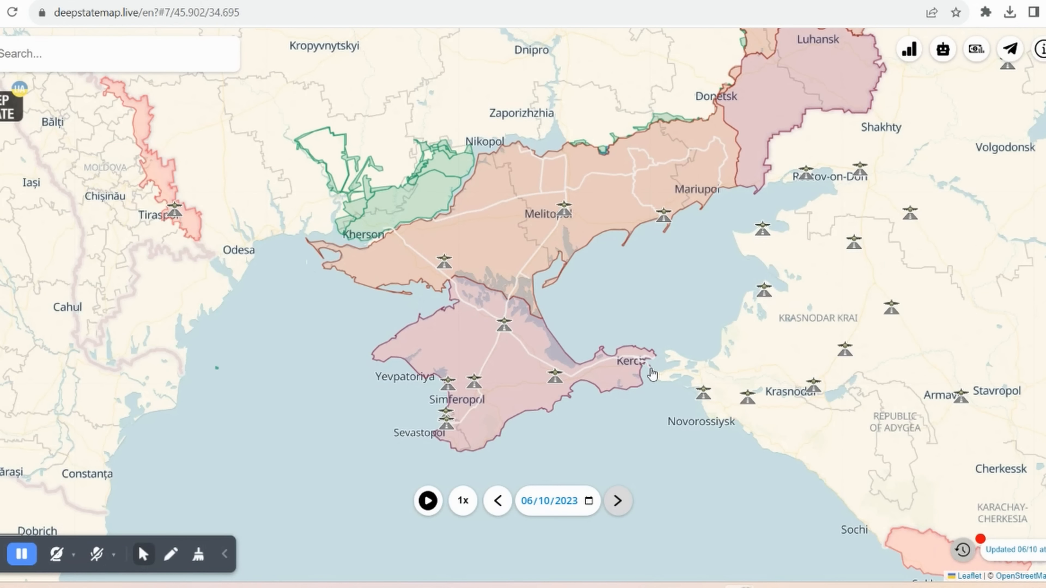